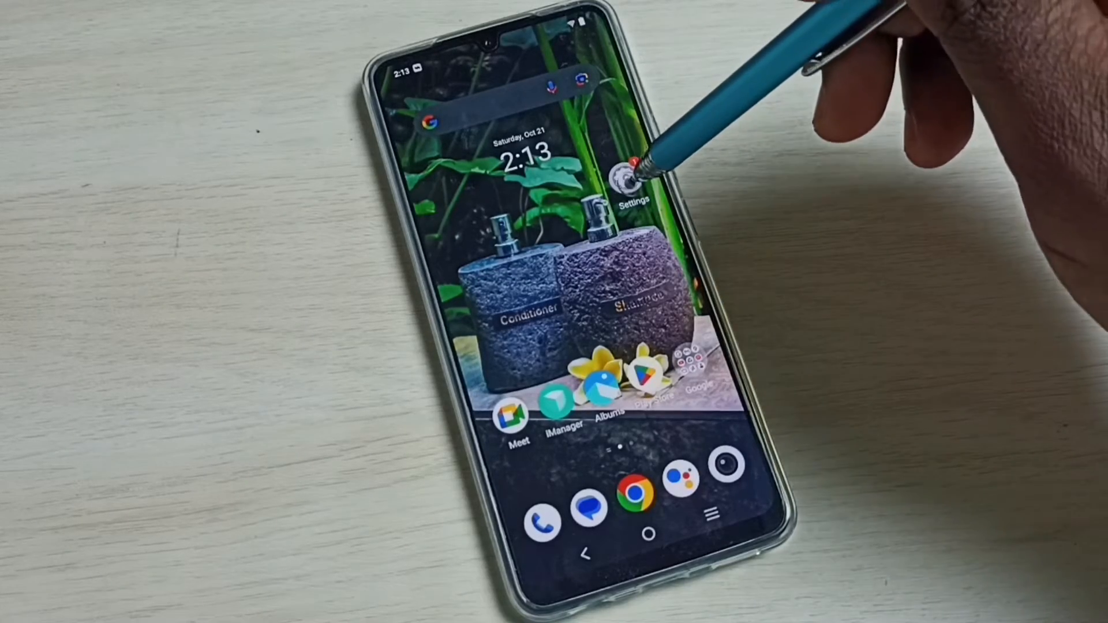
- Launch Settings from the home screen and scroll to the Display & brightness entry
click(627, 176)
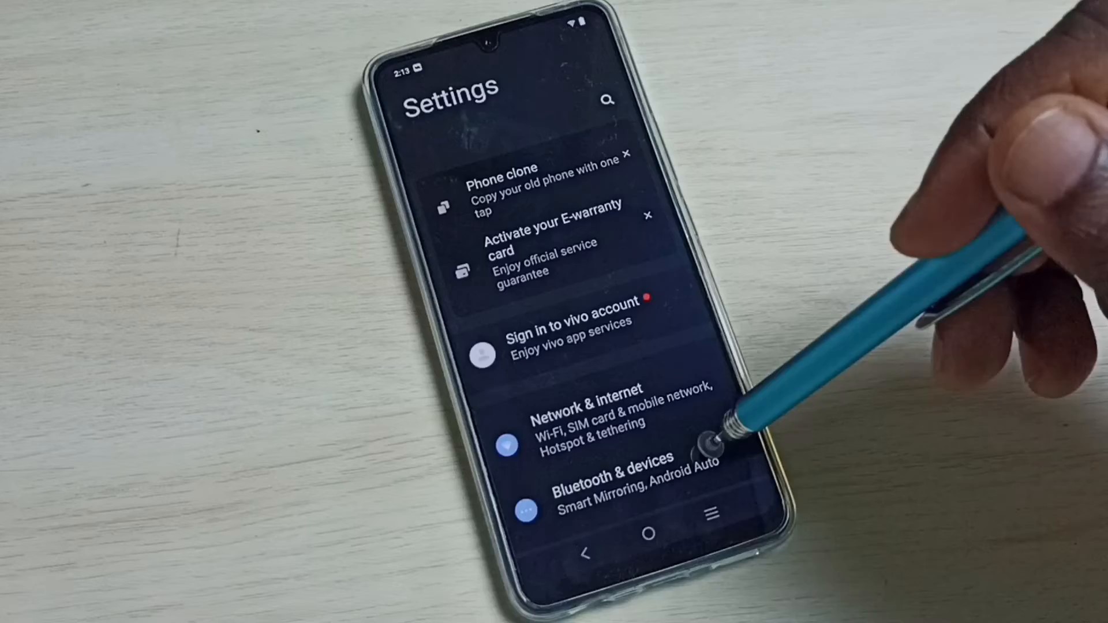
scroll(down, 3)
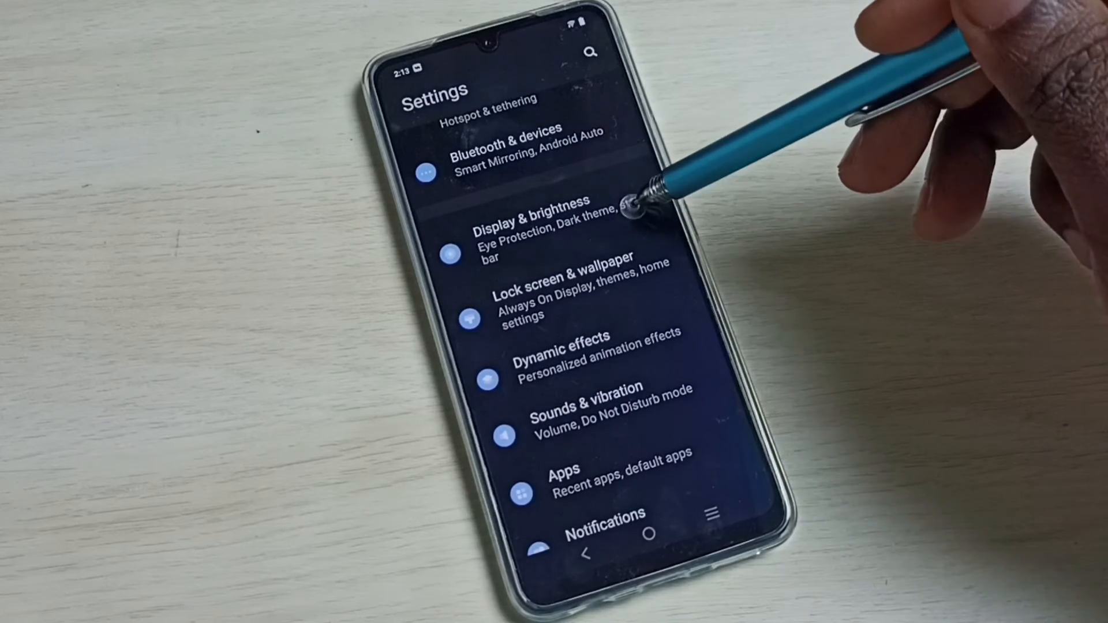
- Enter Display & brightness and scroll to reach the Screen refresh rate item
click(527, 226)
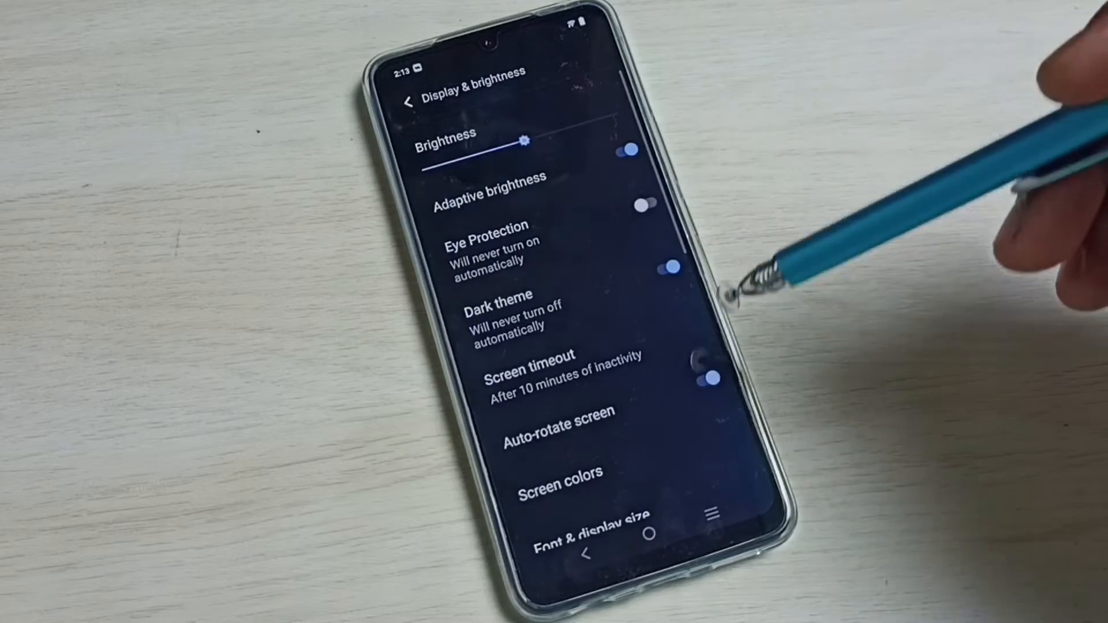
scroll(down, 3)
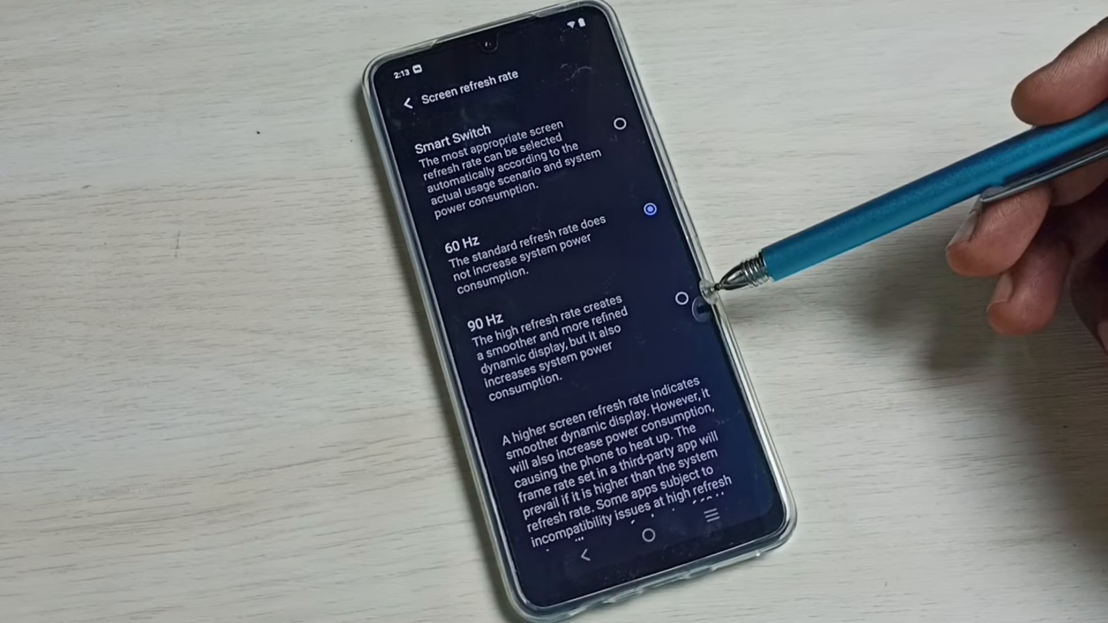
- Select the 90 Hz refresh rate, then return the selection to 60 Hz
click(682, 297)
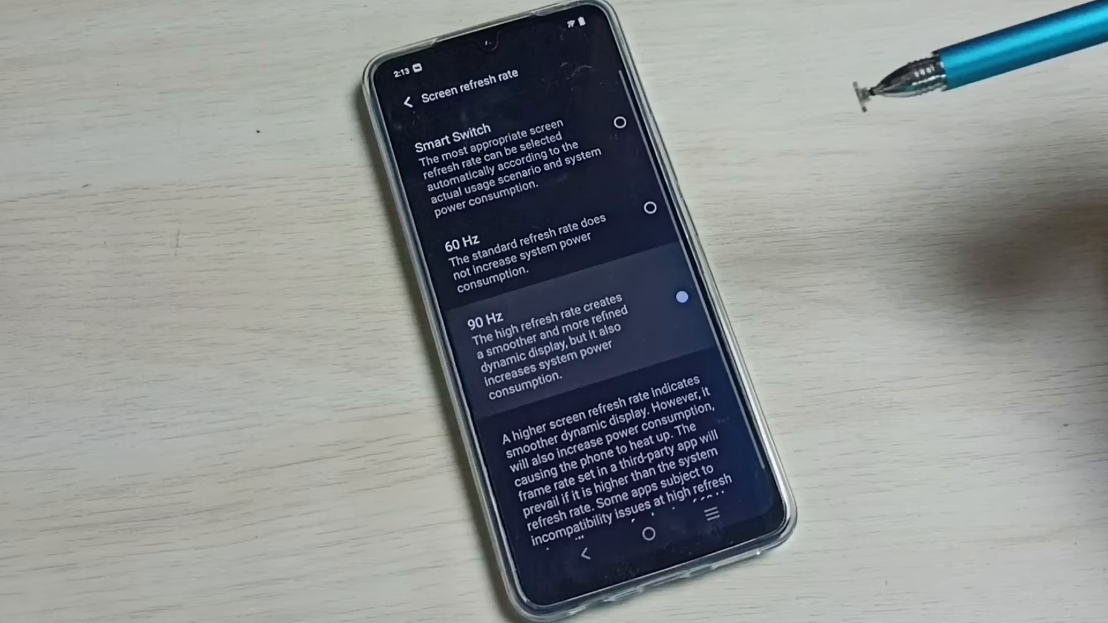
click(680, 299)
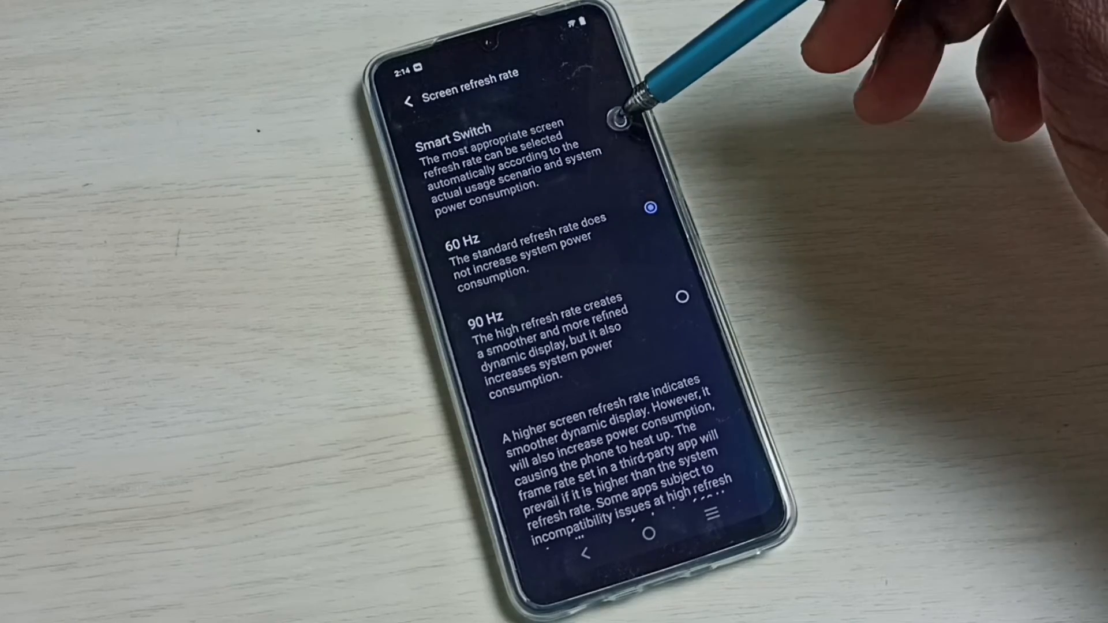
- Choose Smart Switch so the phone picks the refresh rate automatically
click(646, 128)
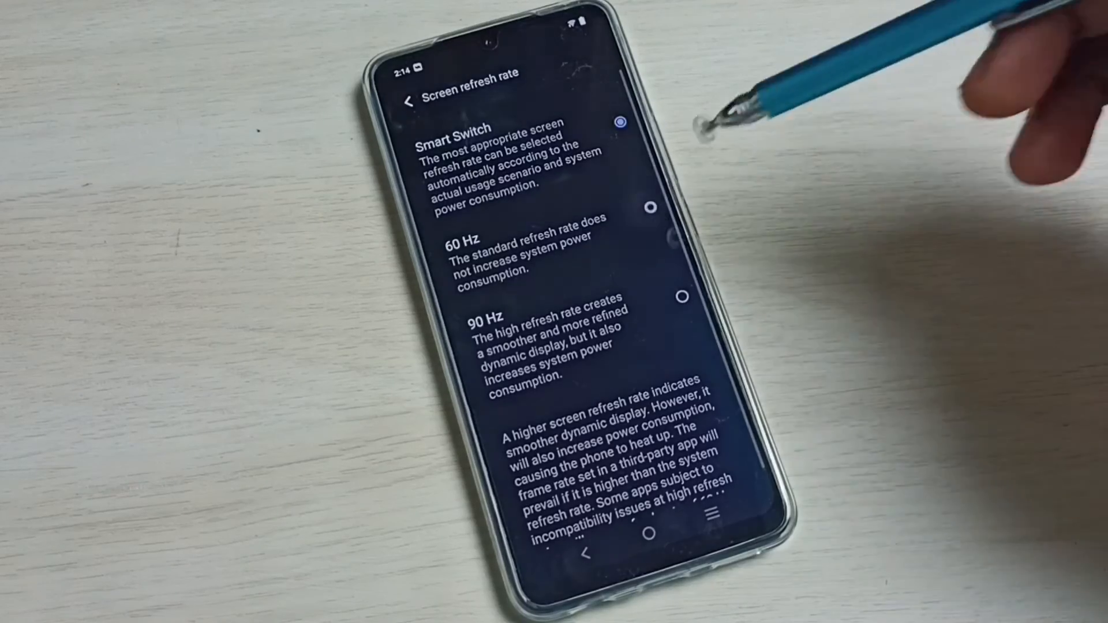
click(649, 207)
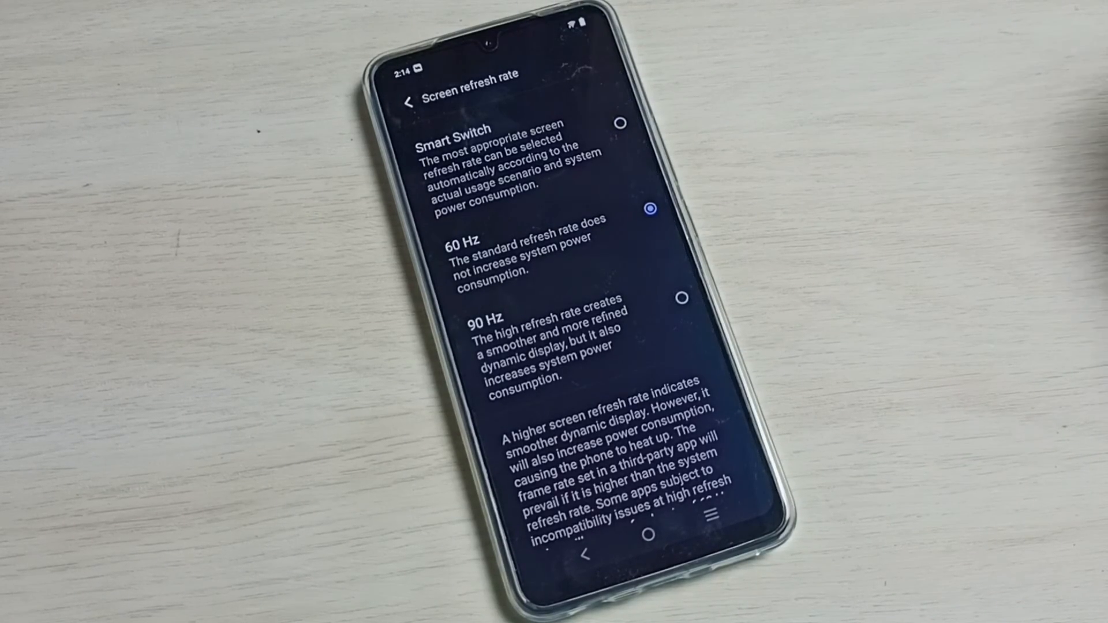